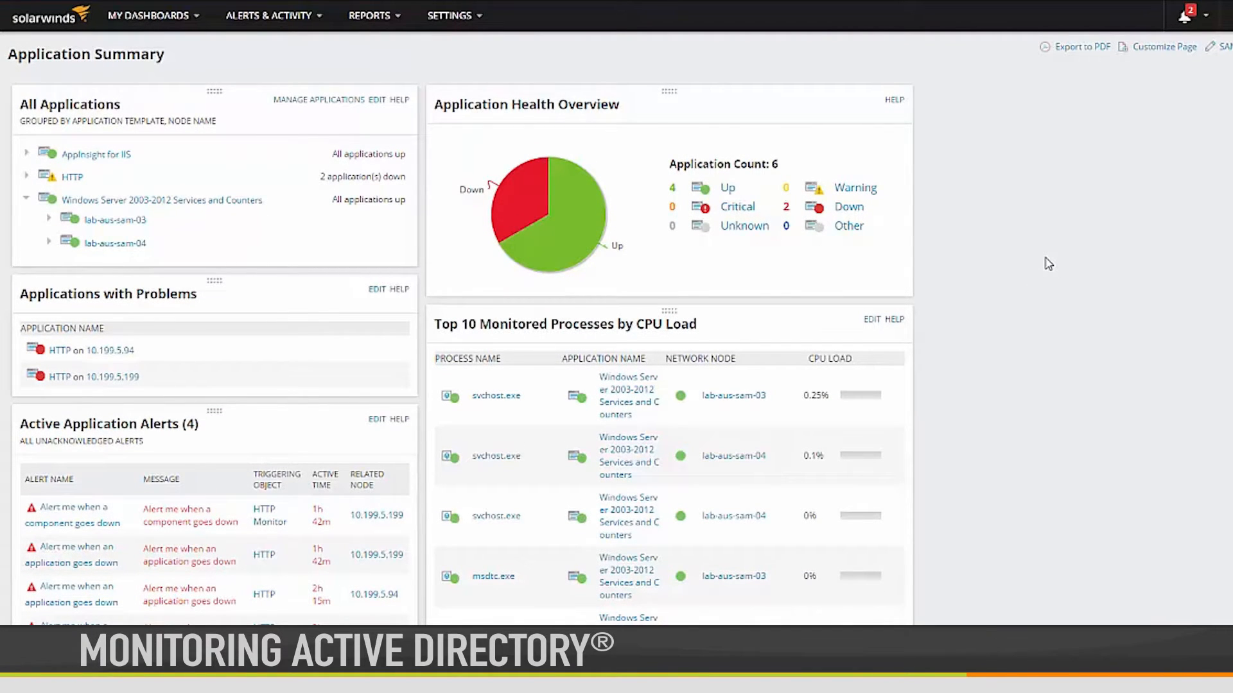
Step: Choose Active Directory 2008 R2 - 2012 Services and Counters in Manage Templates and Assign to Node
scroll(down, 3)
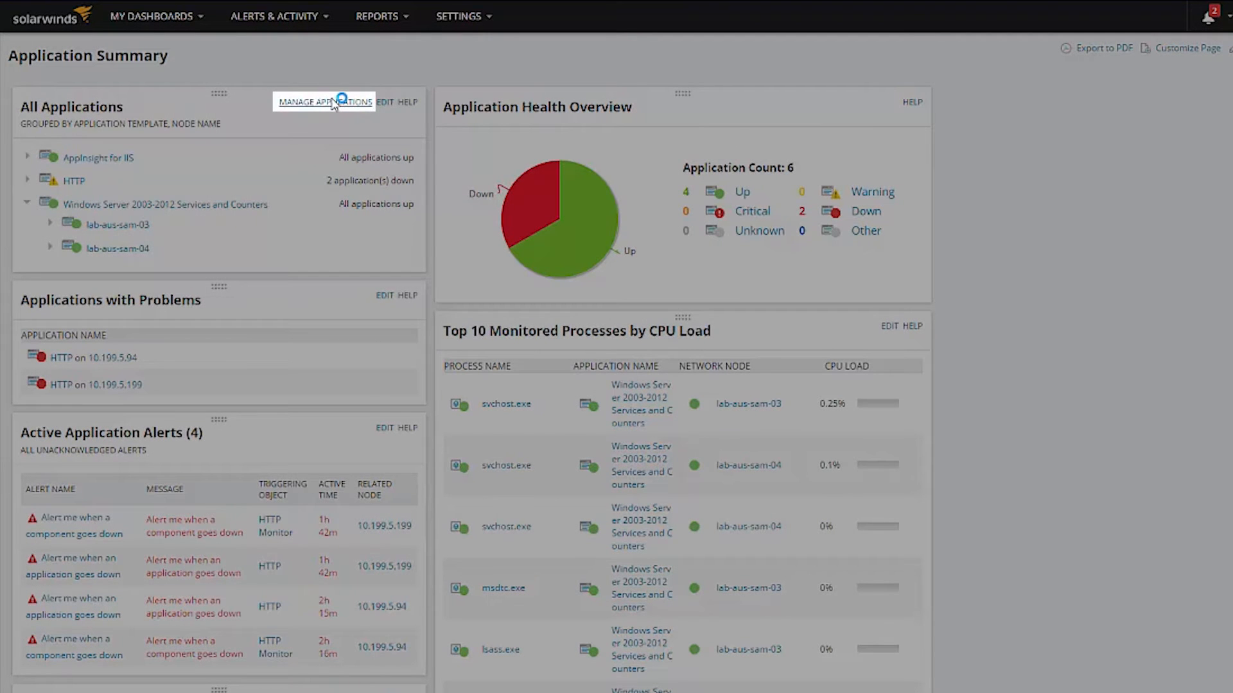
click(324, 101)
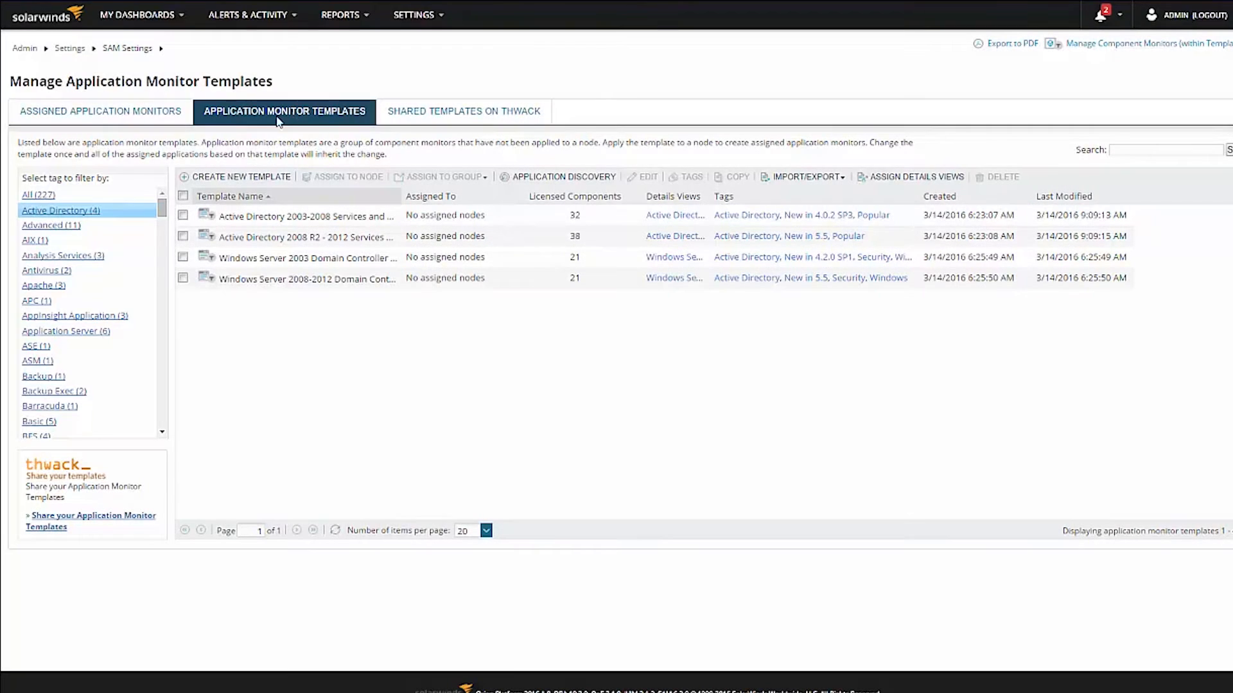
click(184, 237)
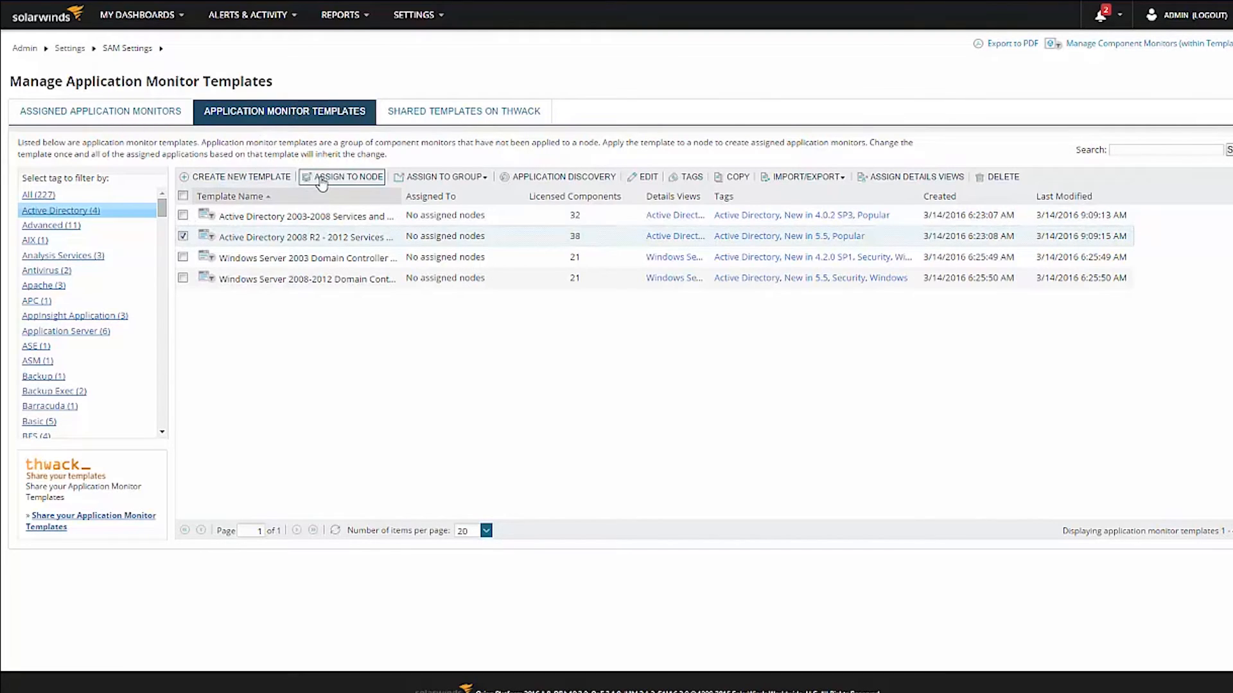
click(347, 176)
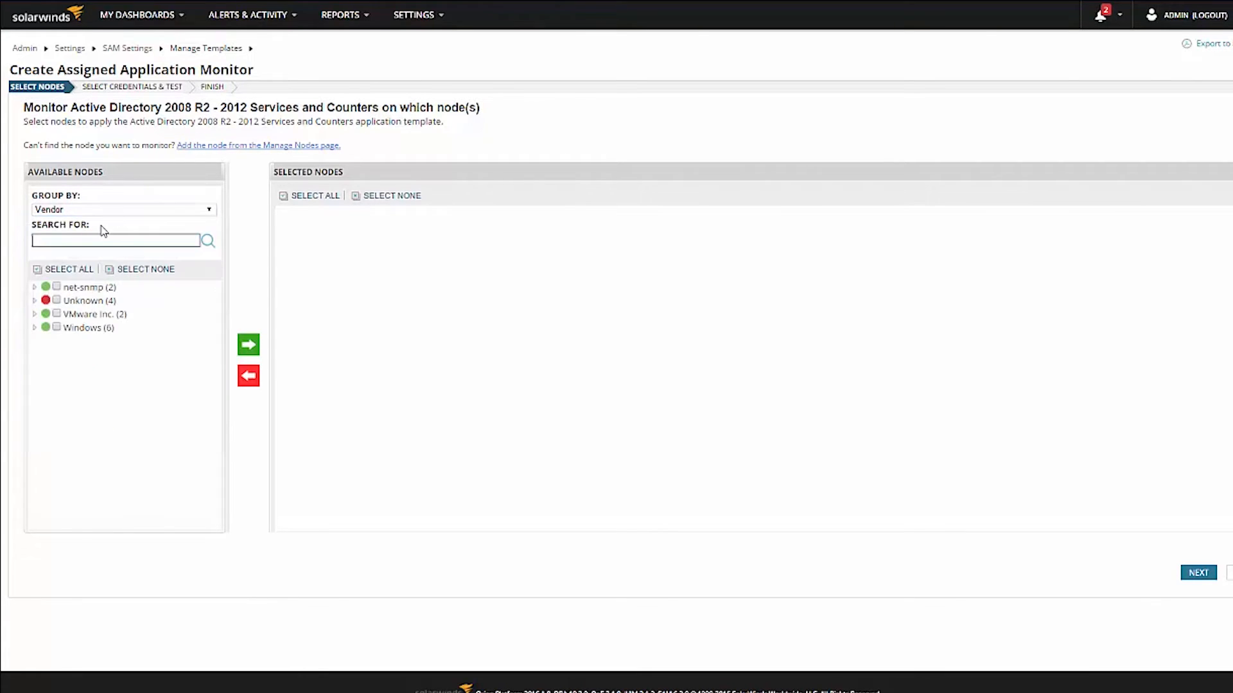
Step: Search 'win', add node win-gh7l1gp7lio from the Windows group, and continue to credentials
text(win)
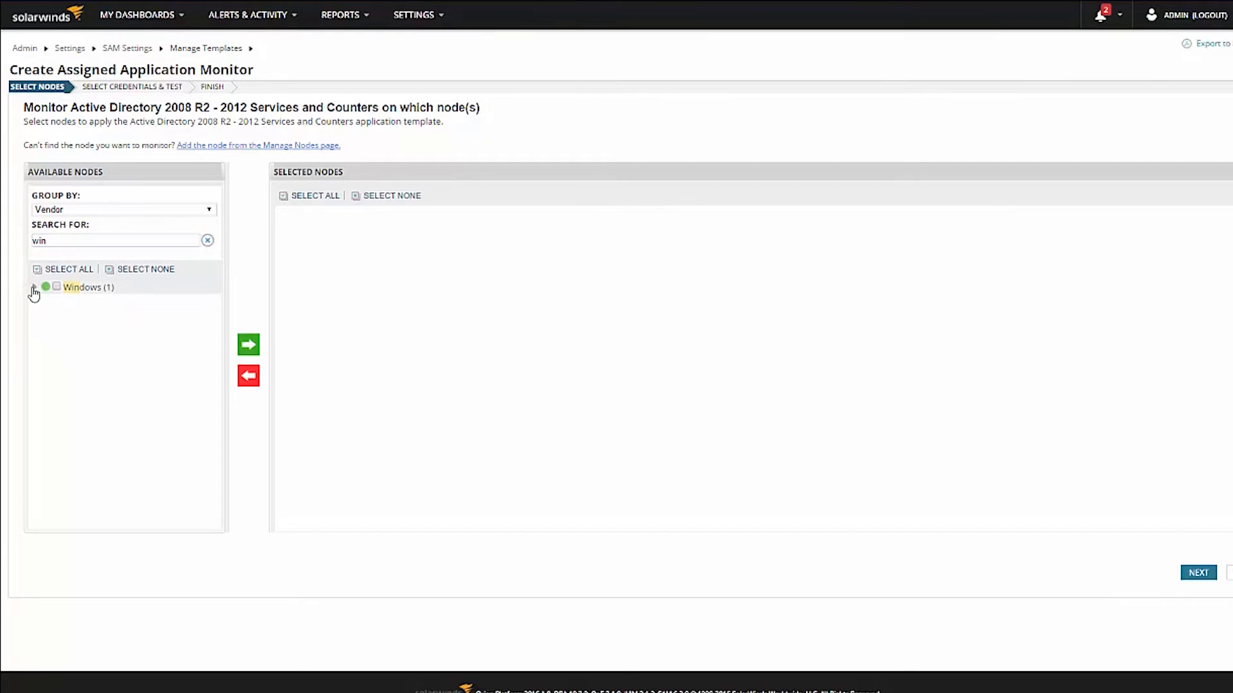
click(248, 344)
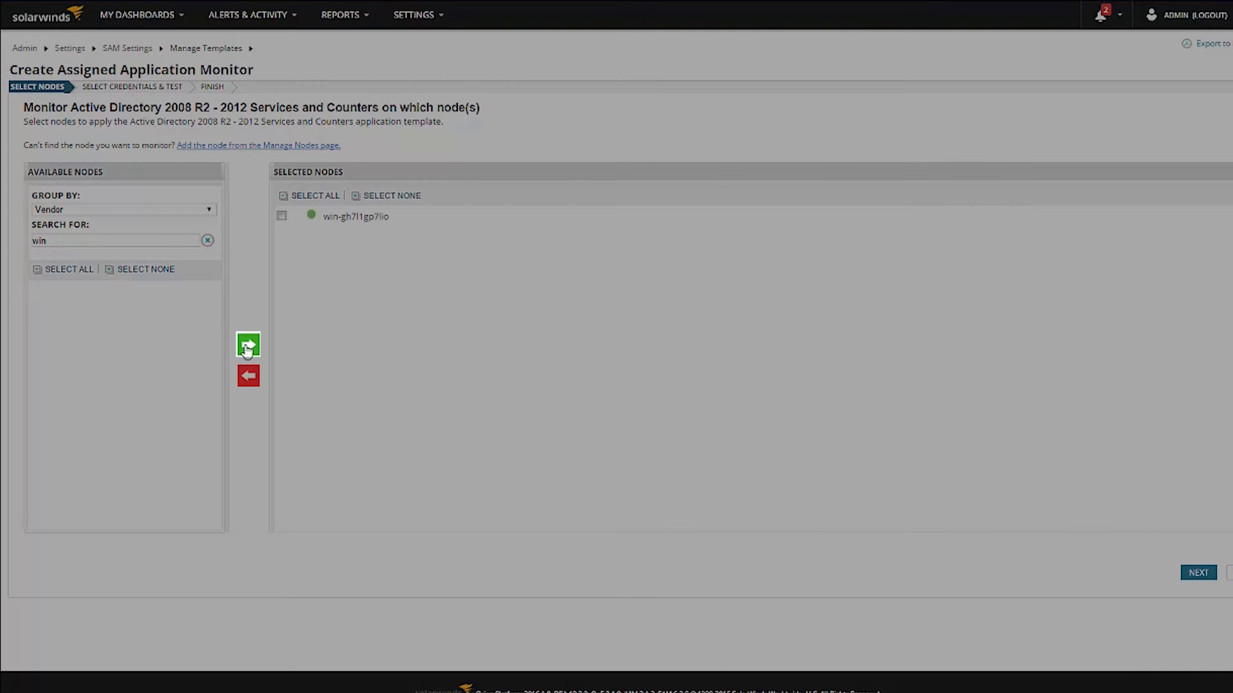
click(282, 216)
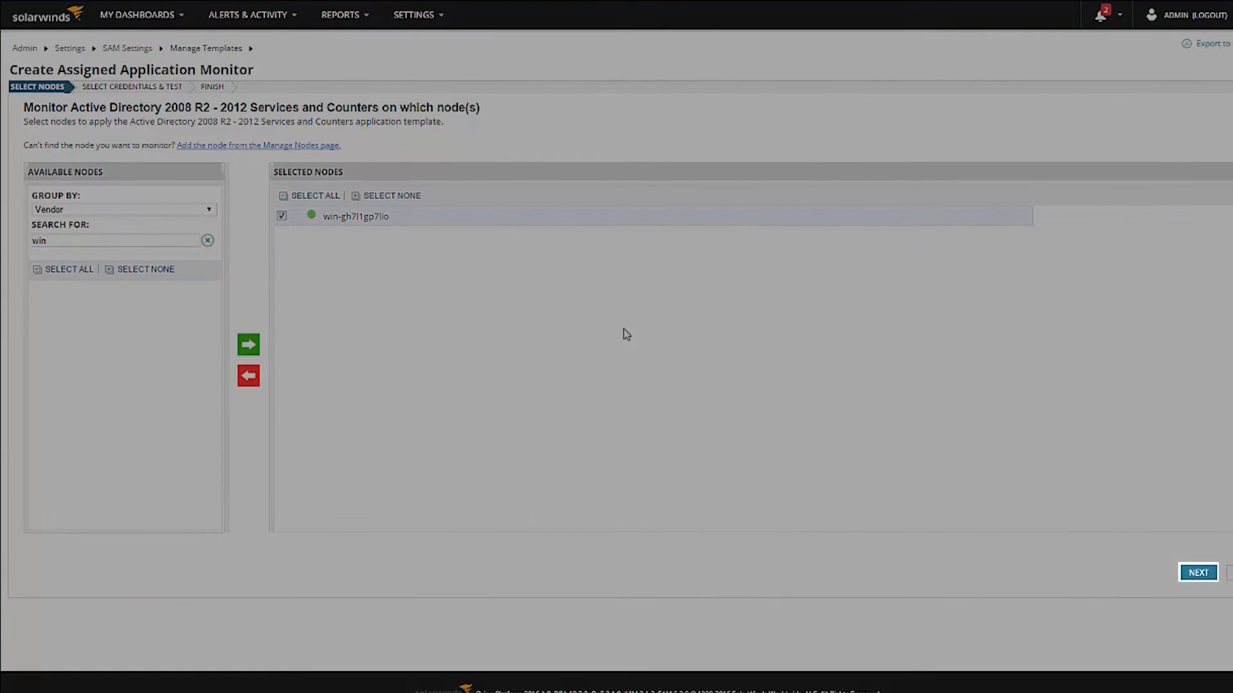
click(1197, 573)
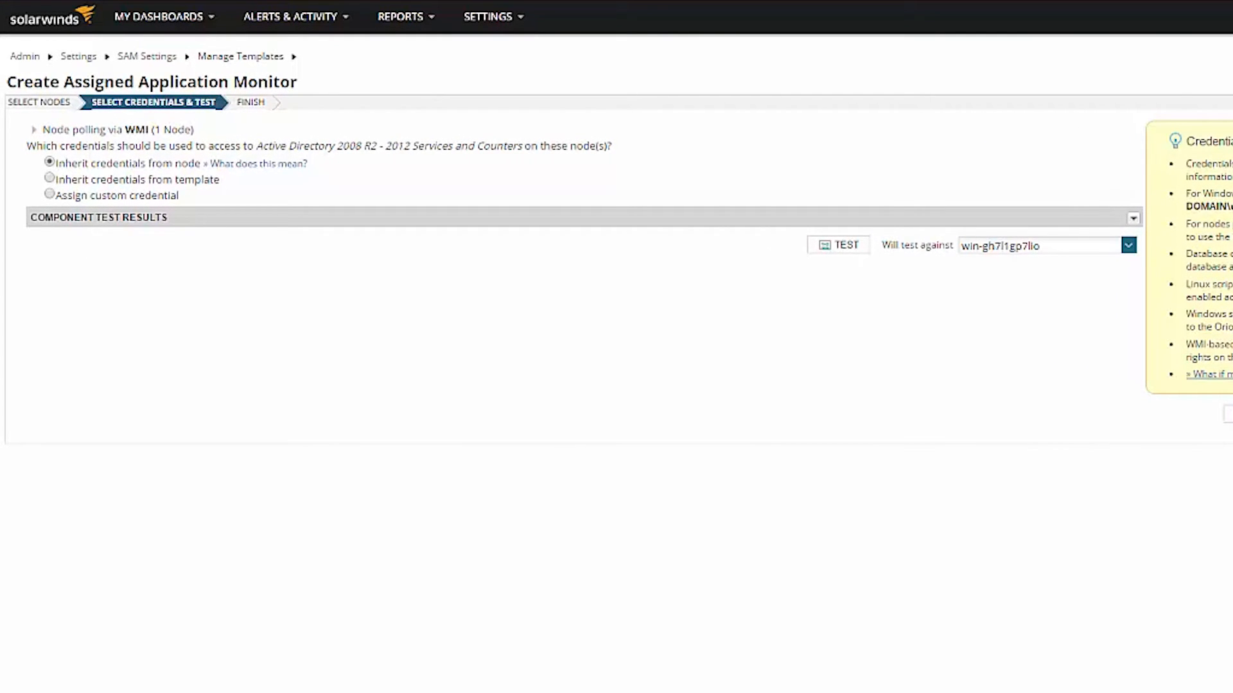
Step: Test components with inherited node credentials, confirm Up results, and assign the application monitor
click(49, 161)
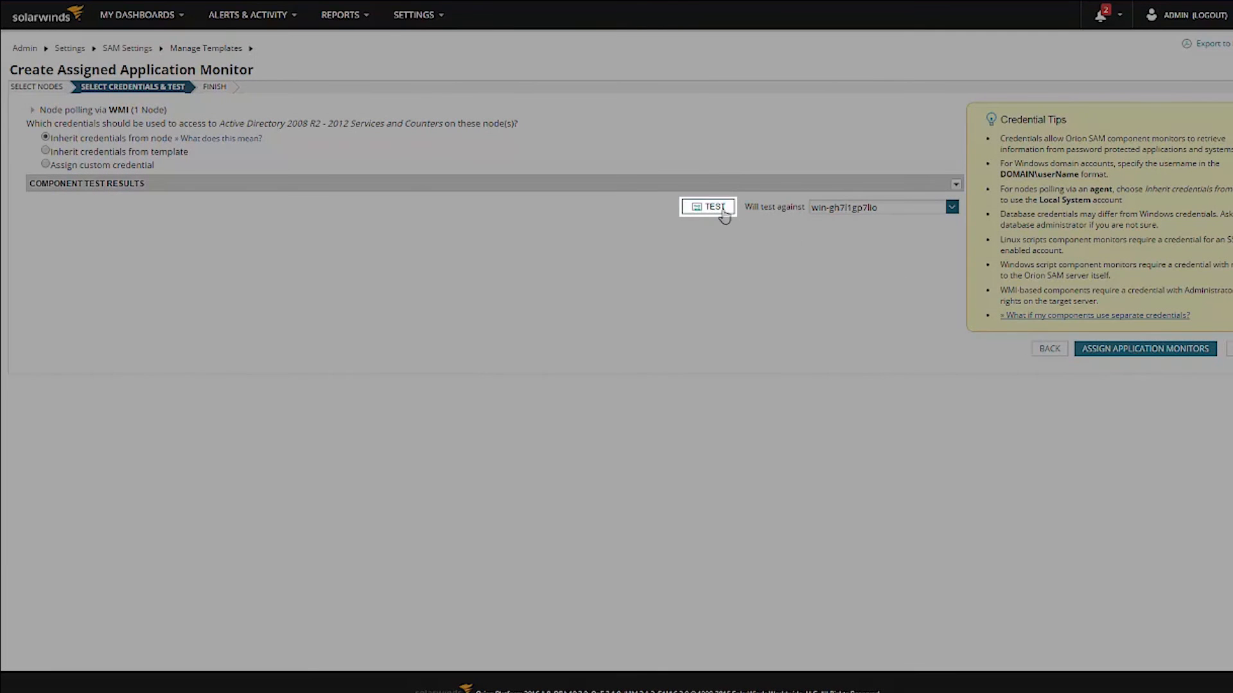
click(709, 206)
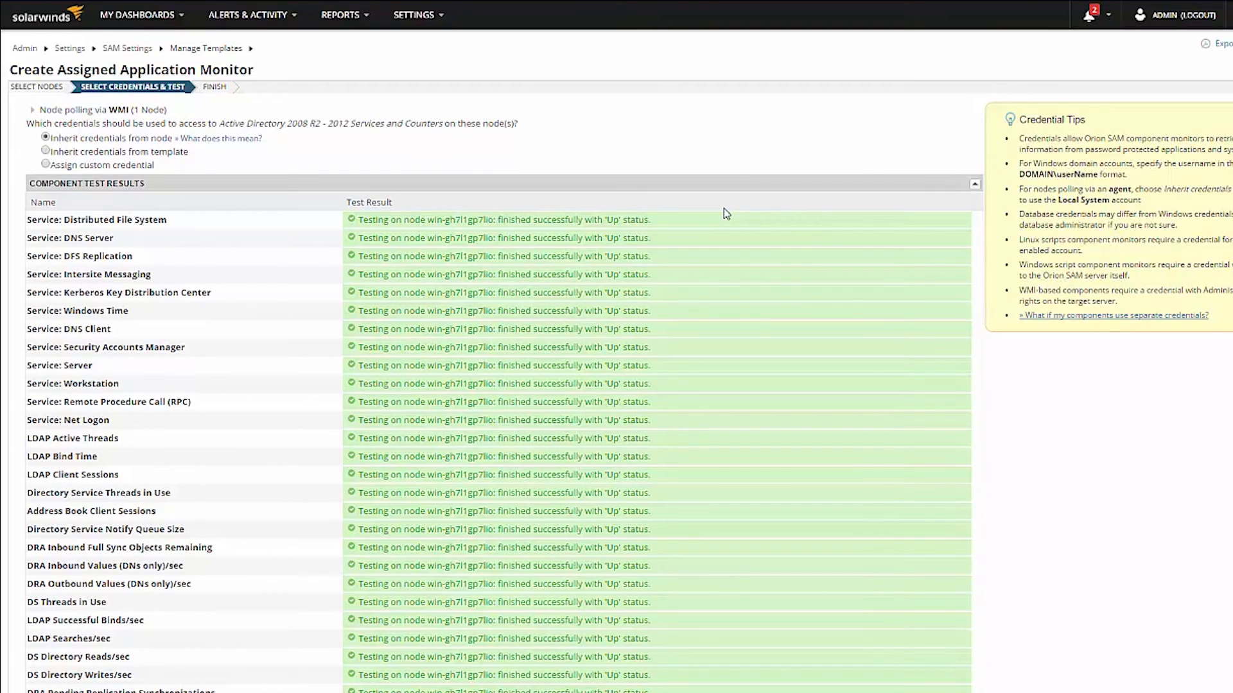
scroll(down, 3)
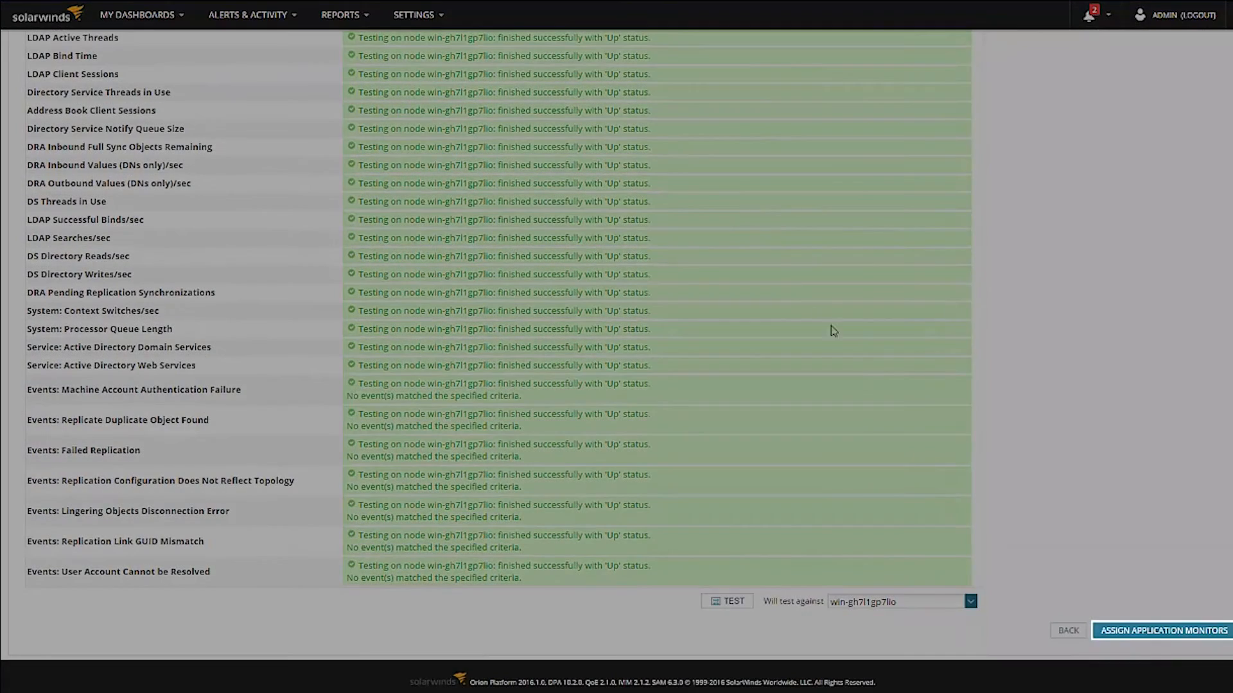
click(1164, 629)
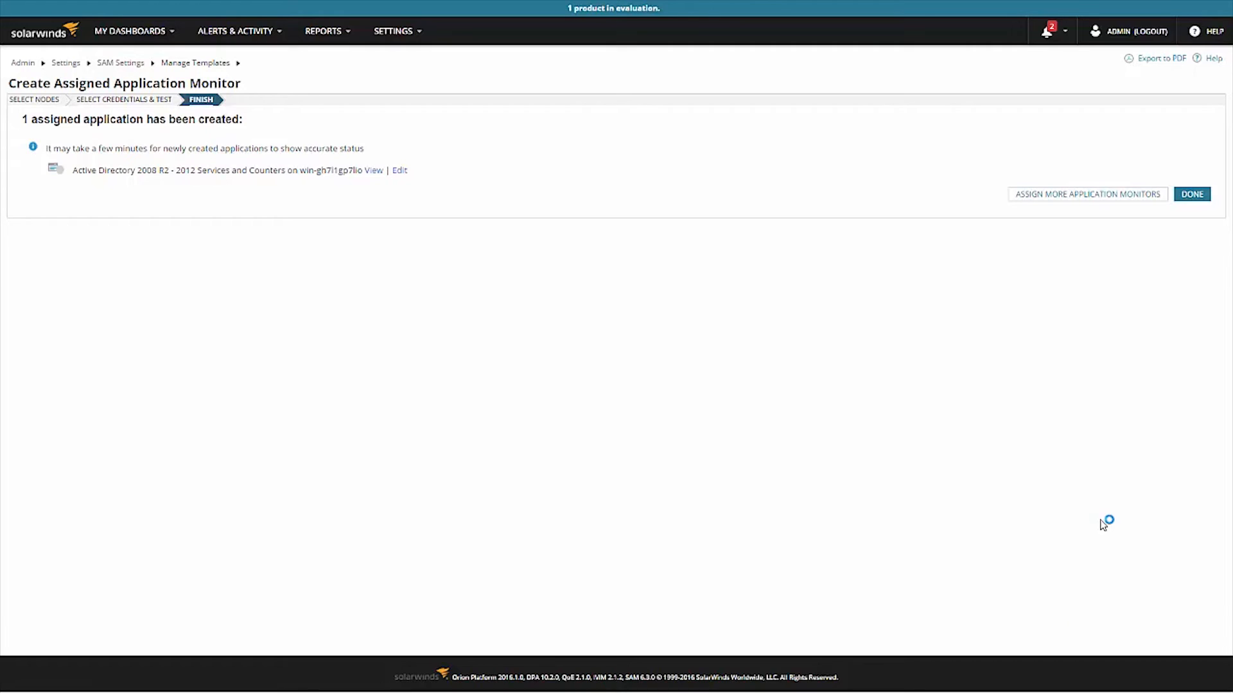
click(1192, 194)
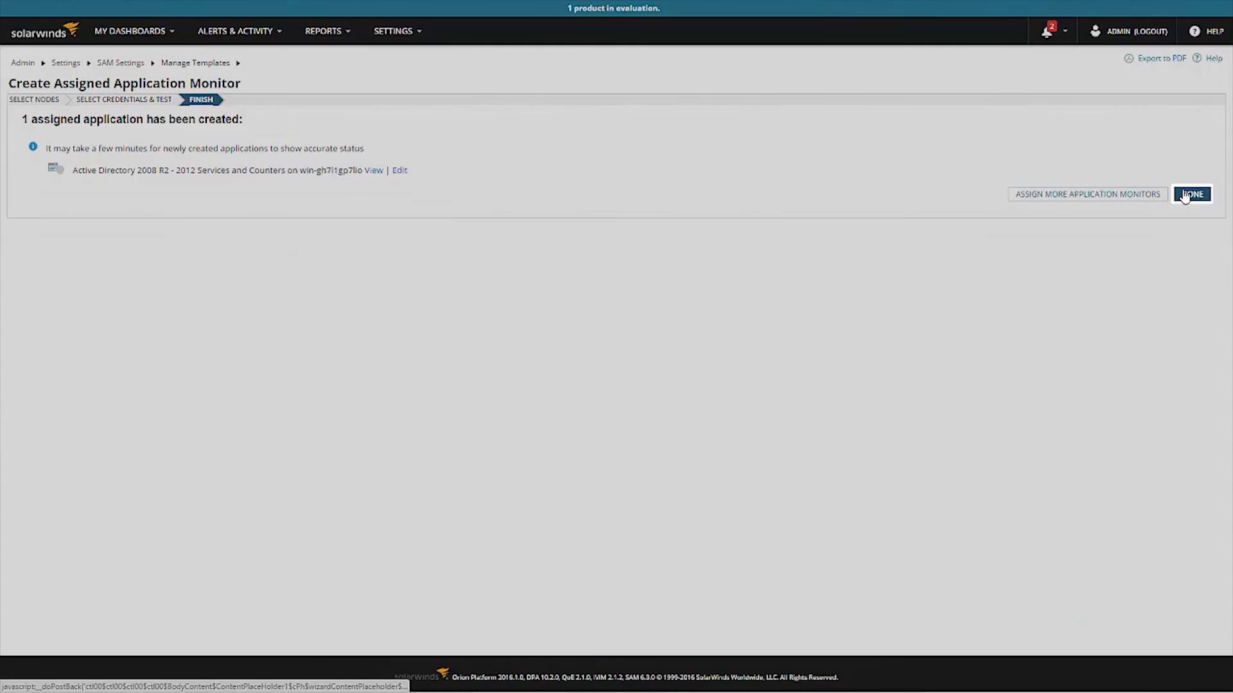
Step: Finish the wizard and open the new Active Directory application's details page from All Applications
click(1191, 194)
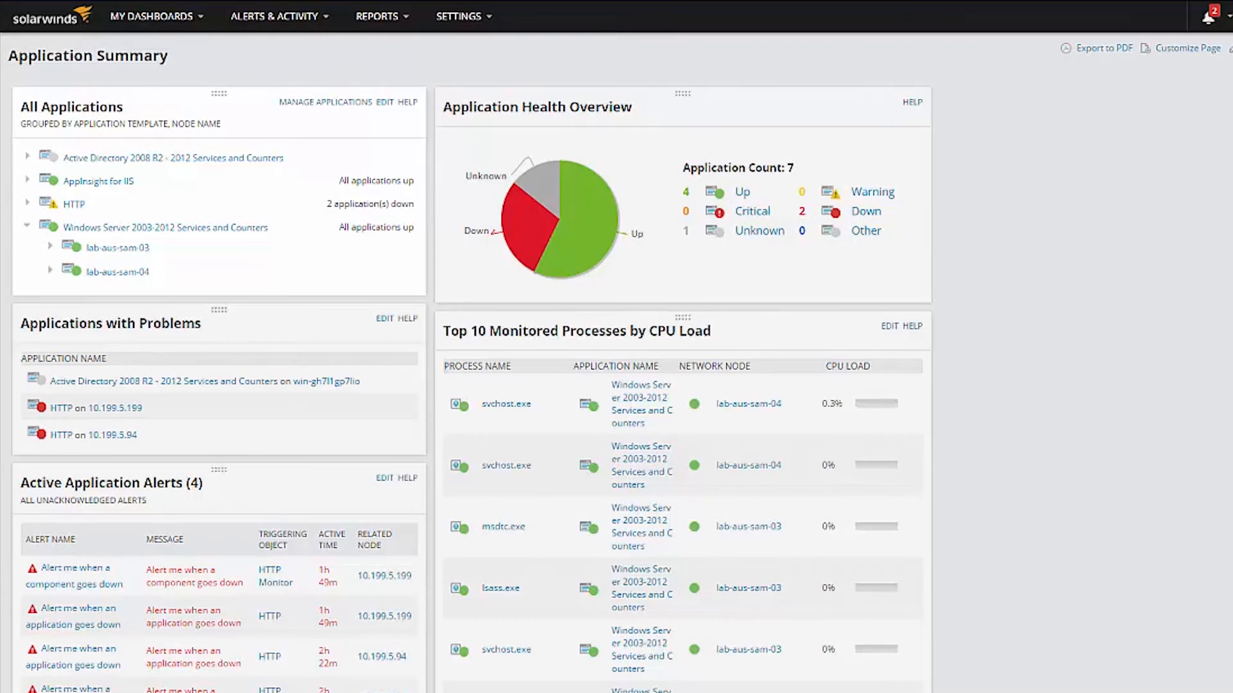
click(27, 156)
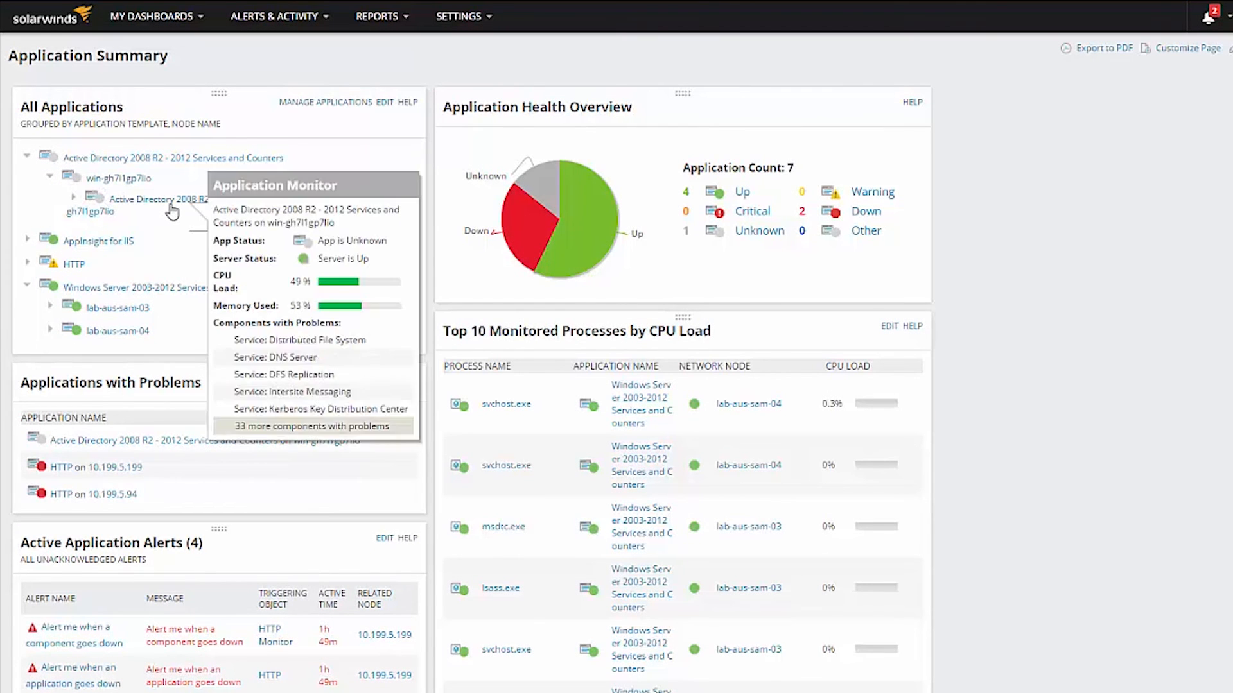
click(156, 203)
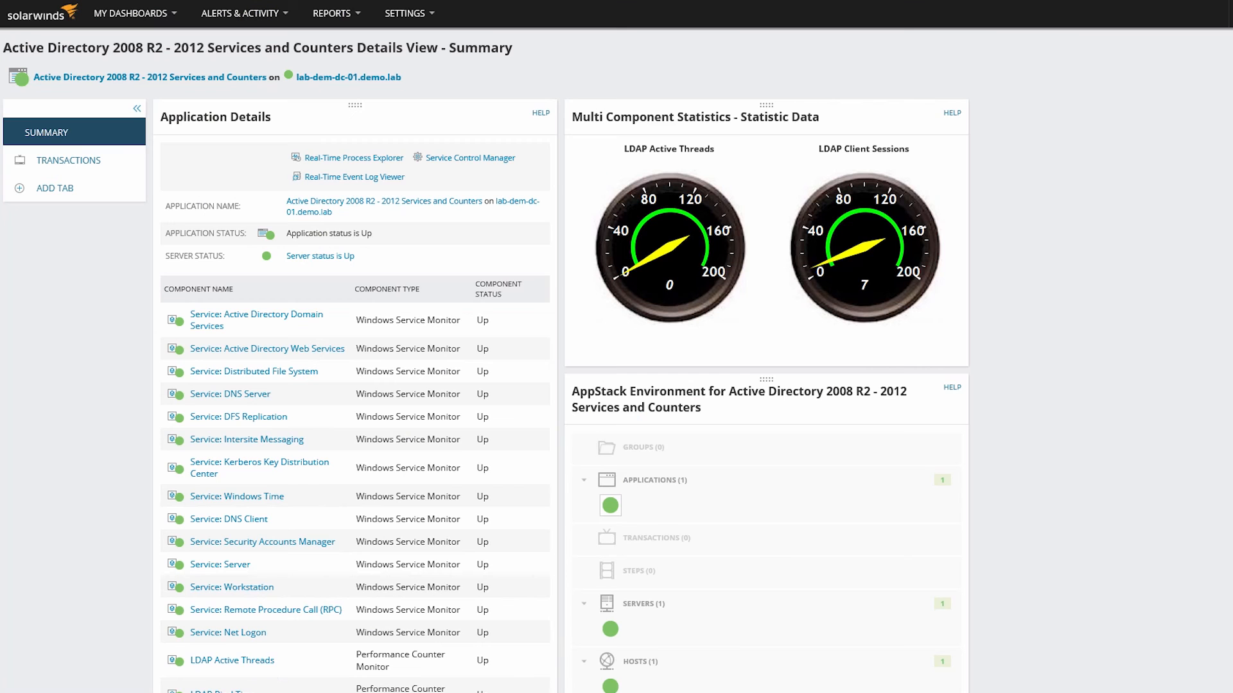